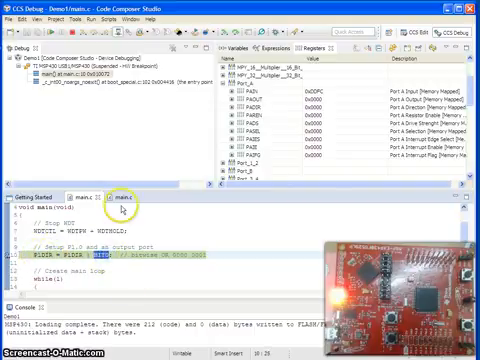
{"action": "mouse_move", "coordinate": [88, 38]}
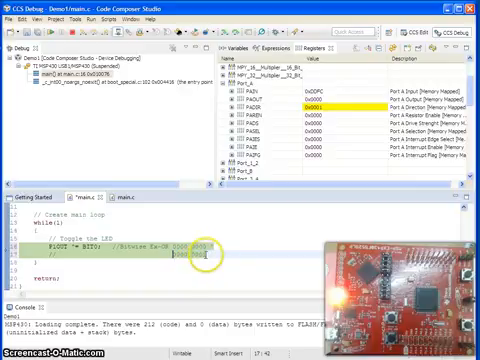
{"action": "mouse_move", "coordinate": [205, 248]}
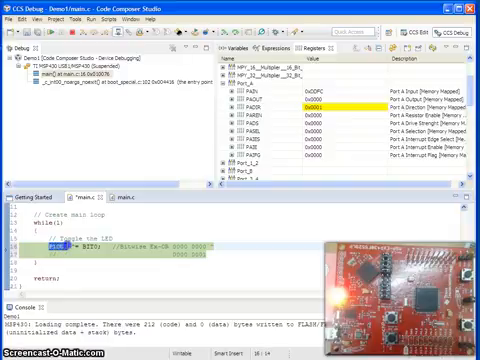
{"action": "left_click", "coordinate": [305, 102]}
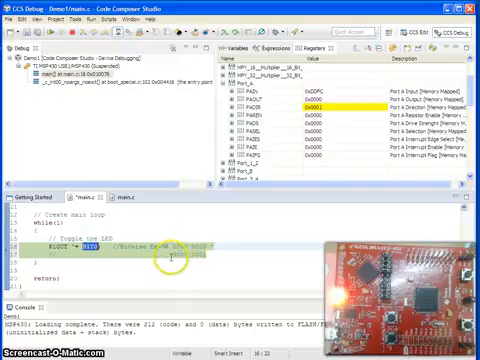
{"action": "mouse_move", "coordinate": [178, 252]}
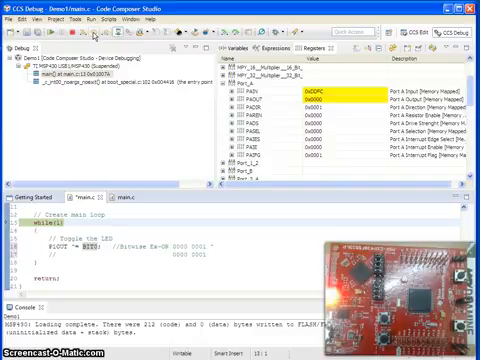
{"action": "mouse_move", "coordinate": [92, 38]}
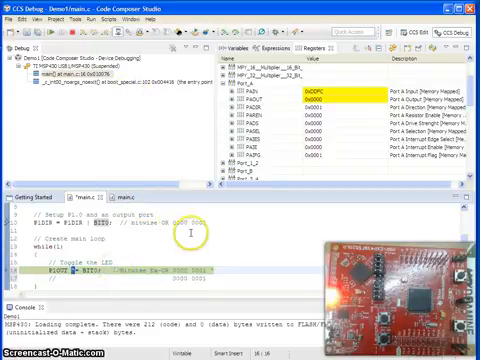
{"action": "mouse_move", "coordinate": [70, 40]}
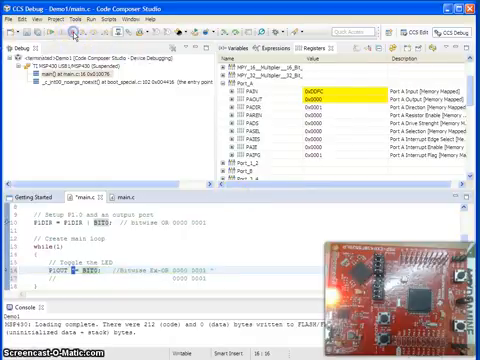
{"action": "left_click", "coordinate": [438, 26]}
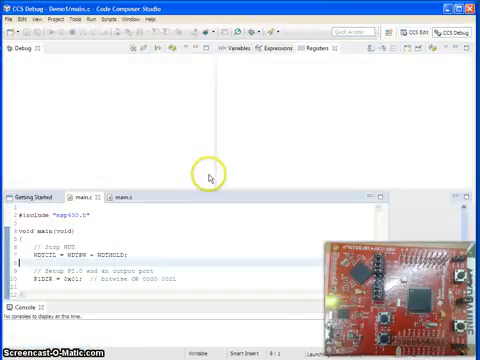
{"action": "mouse_move", "coordinate": [138, 155]}
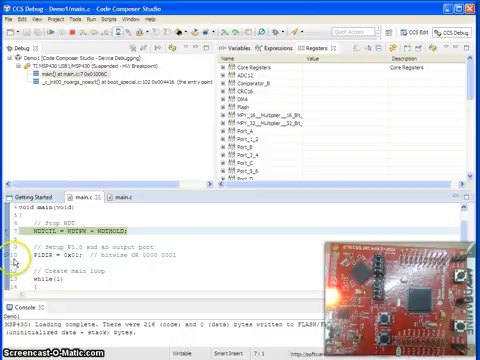
{"action": "mouse_move", "coordinate": [96, 150]}
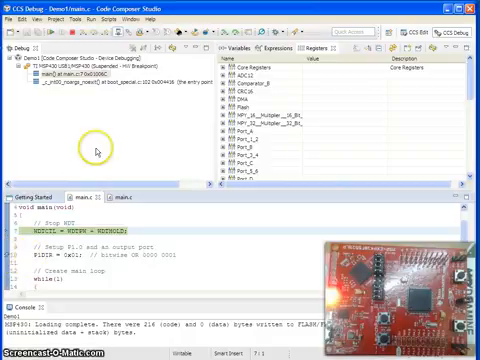
{"action": "mouse_move", "coordinate": [50, 40]}
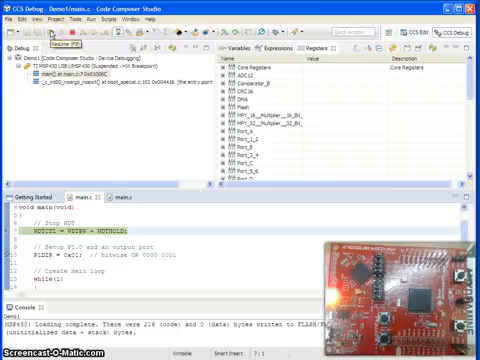
{"action": "mouse_move", "coordinate": [87, 41]}
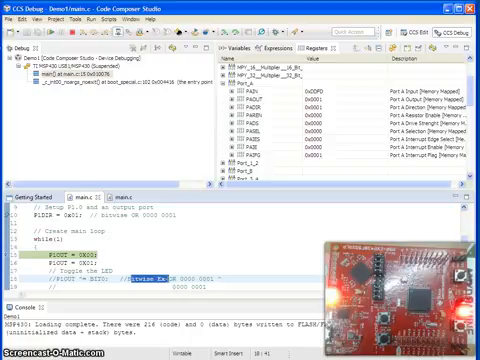
Scroll through main.c while paused at P1OUT = 0x00, with Port_A registers shown.
{"action": "scroll", "scroll_direction": "up", "scroll_amount": 3}
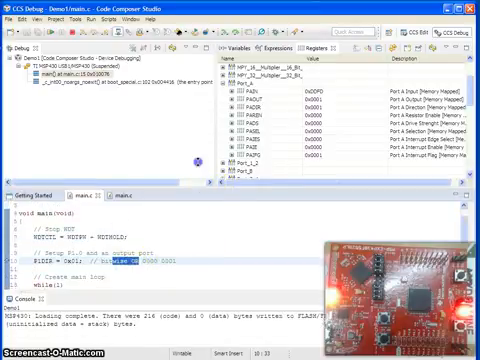
{"action": "scroll", "scroll_direction": "down", "scroll_amount": 3}
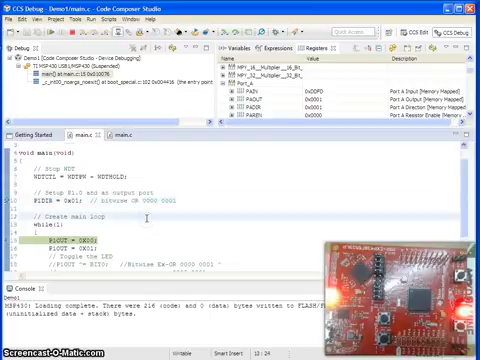